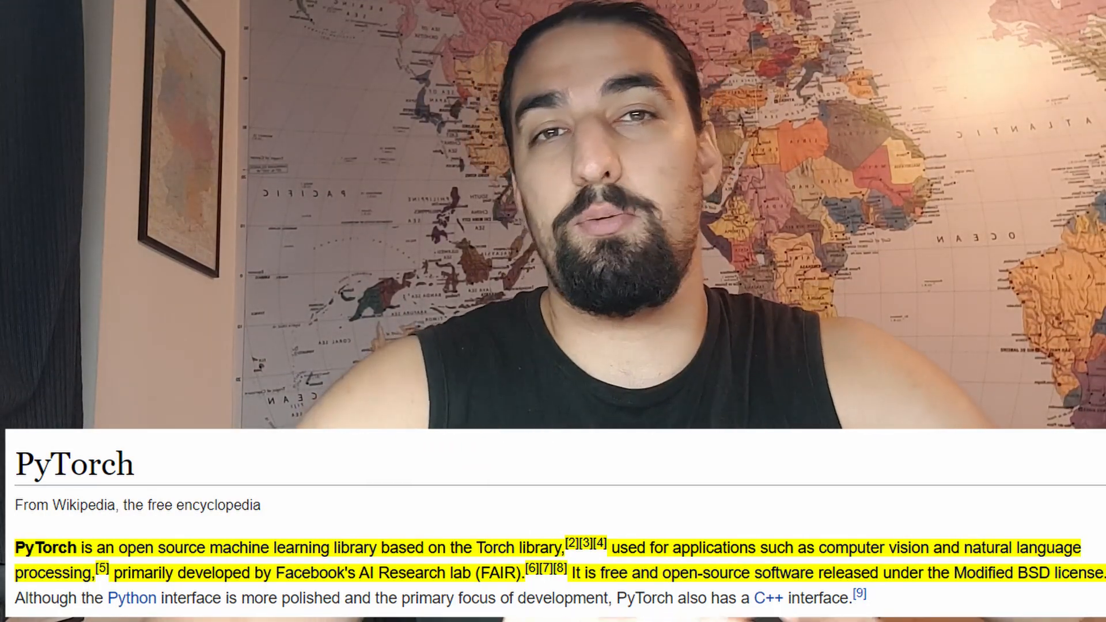
Switch to the GitHub tab and read down through the pytorch-deepdream repository page
click(554, 12)
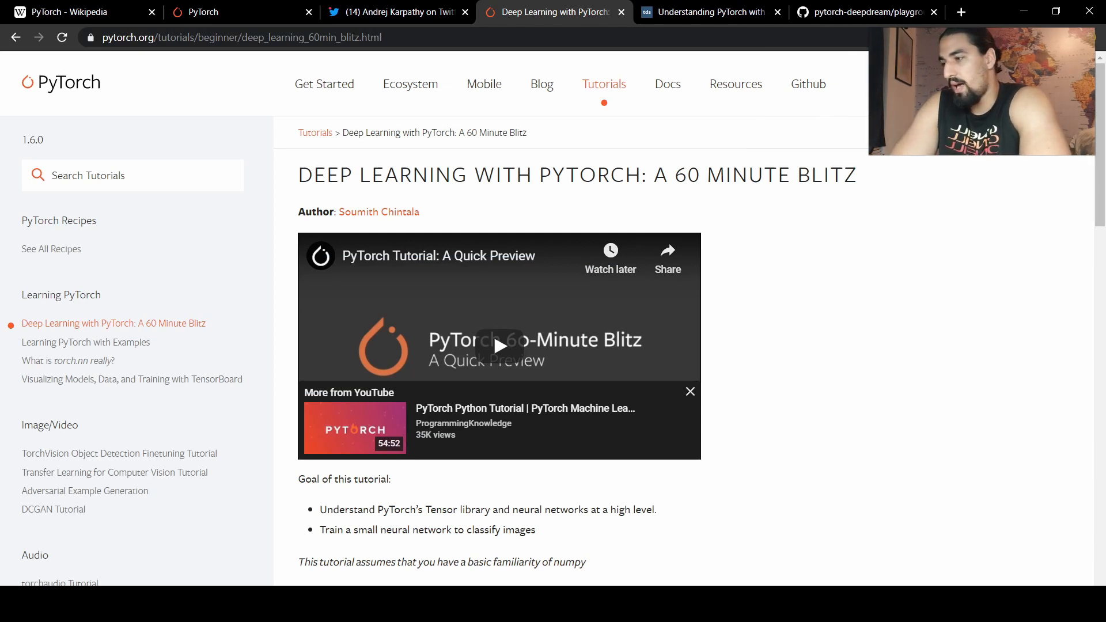
scroll(down, 3)
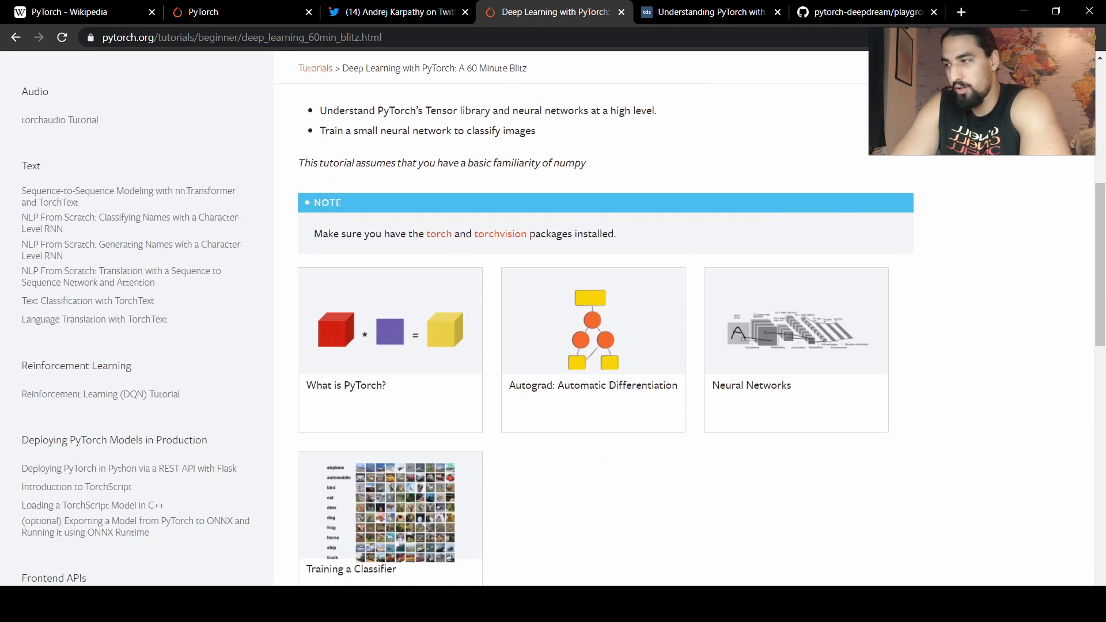
scroll(down, 3)
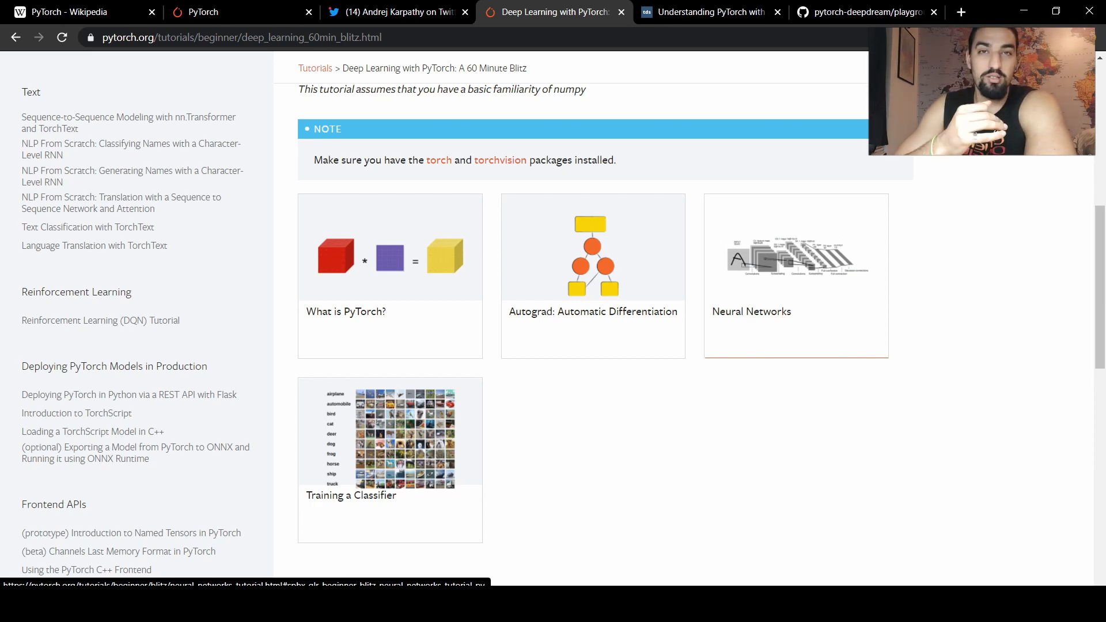
scroll(down, 3)
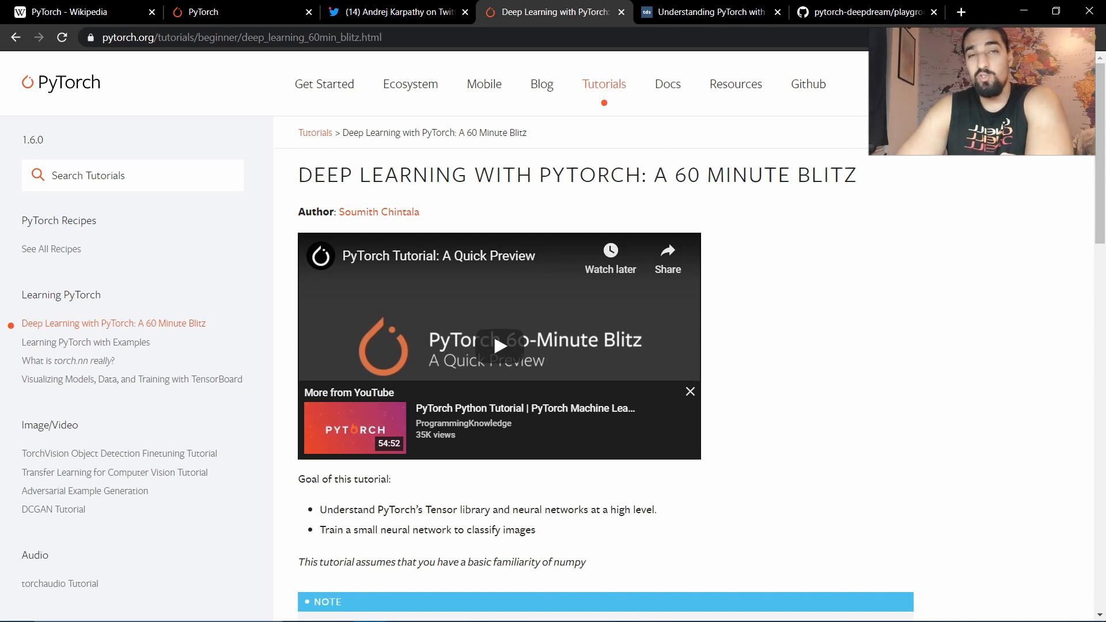
mouse_move(68, 361)
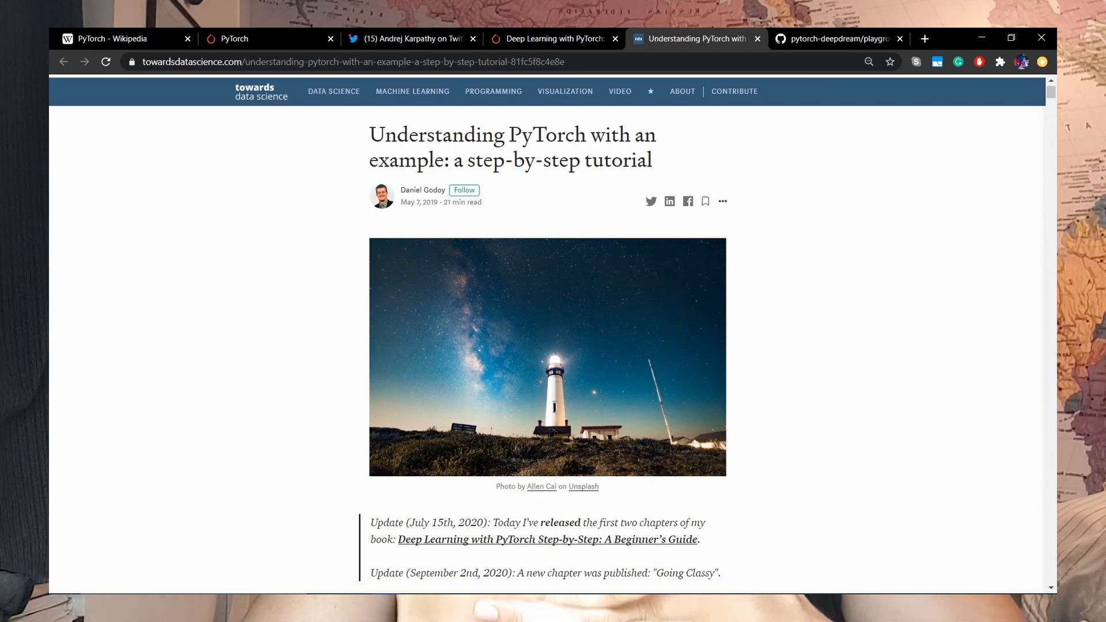
scroll(down, 3)
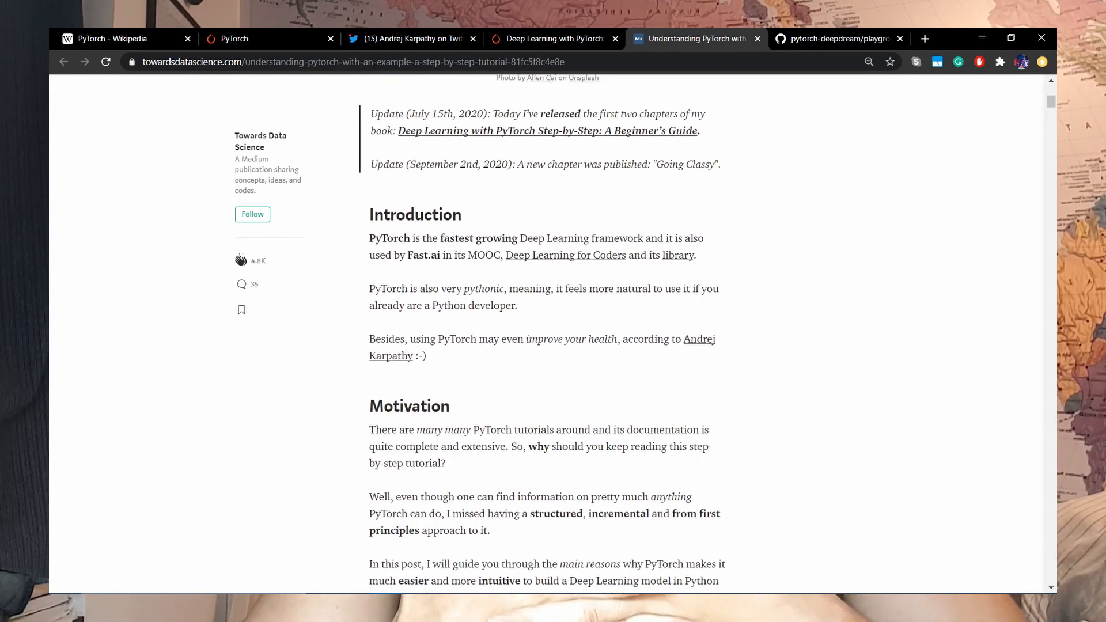
scroll(down, 3)
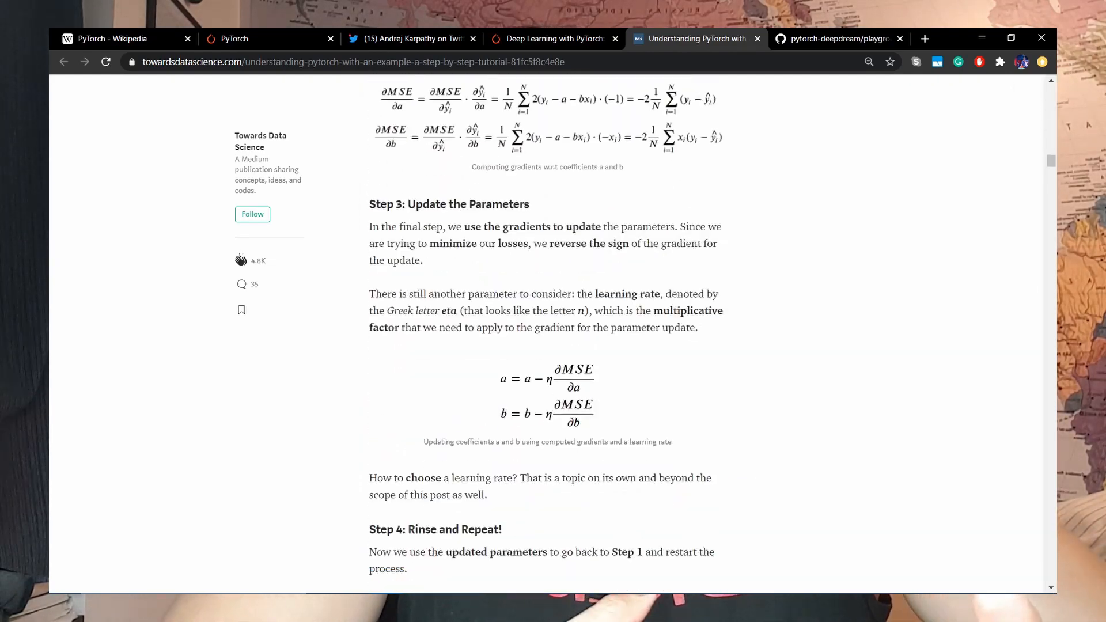
scroll(down, 3)
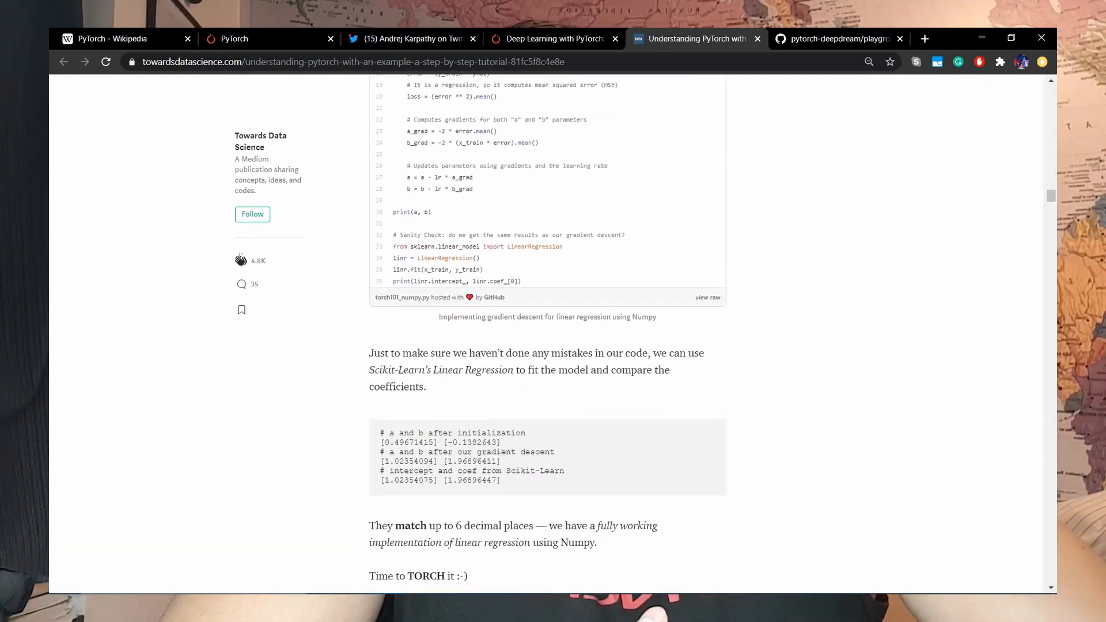
scroll(down, 3)
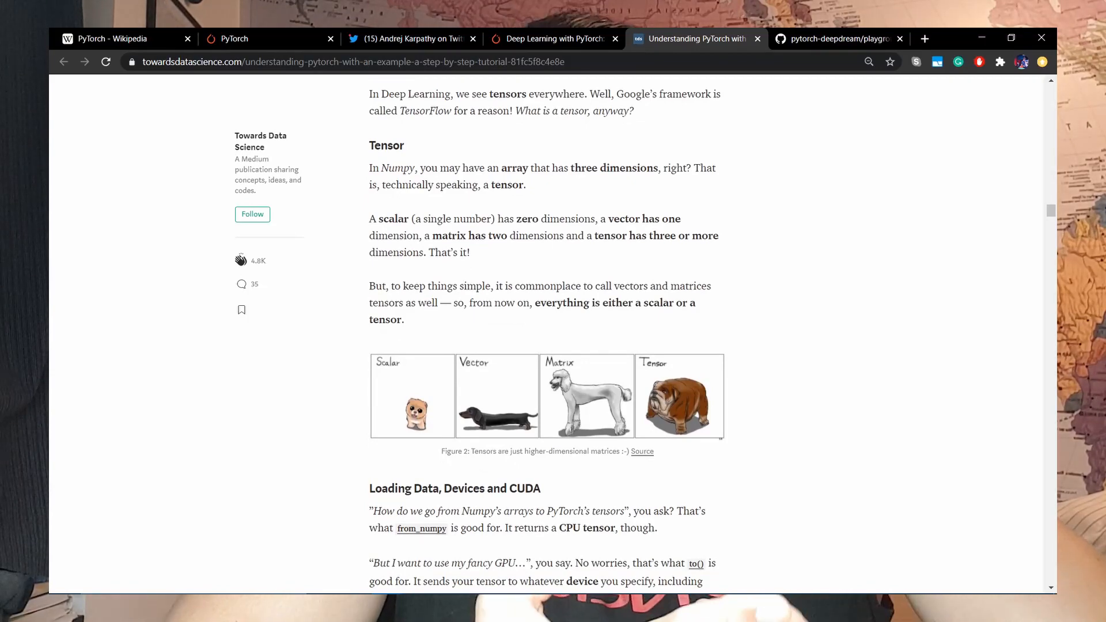
scroll(down, 3)
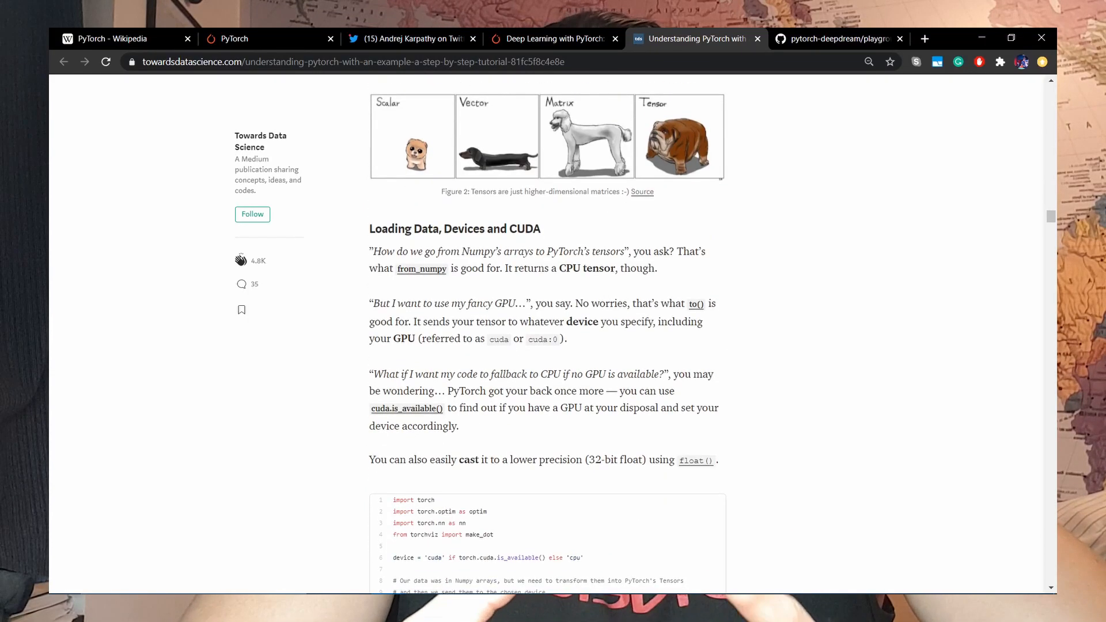
scroll(down, 3)
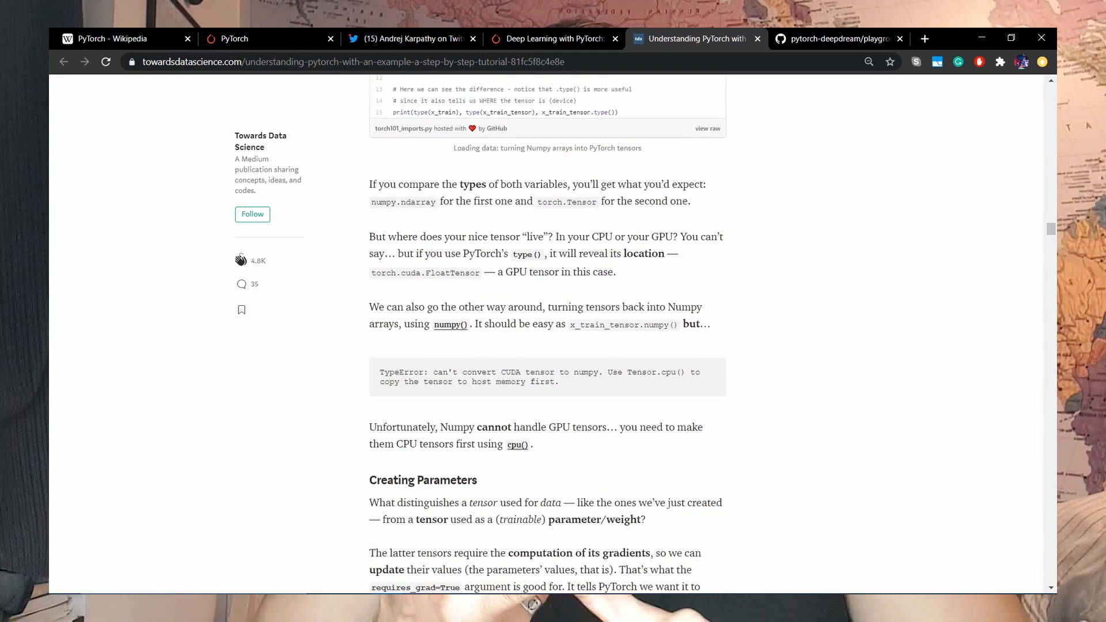
scroll(down, 3)
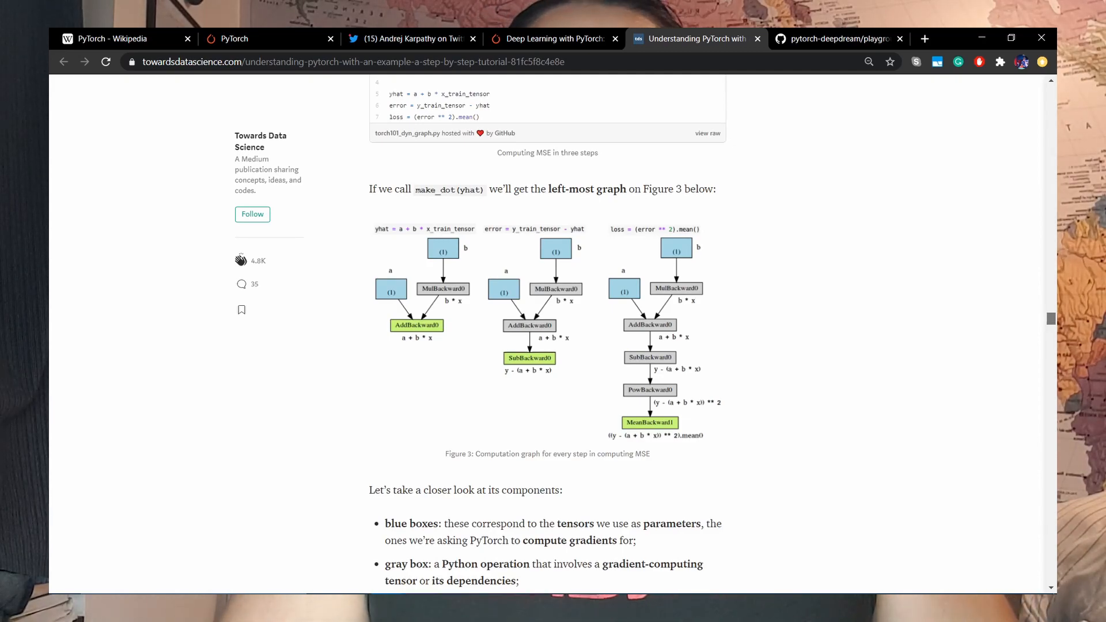
scroll(down, 3)
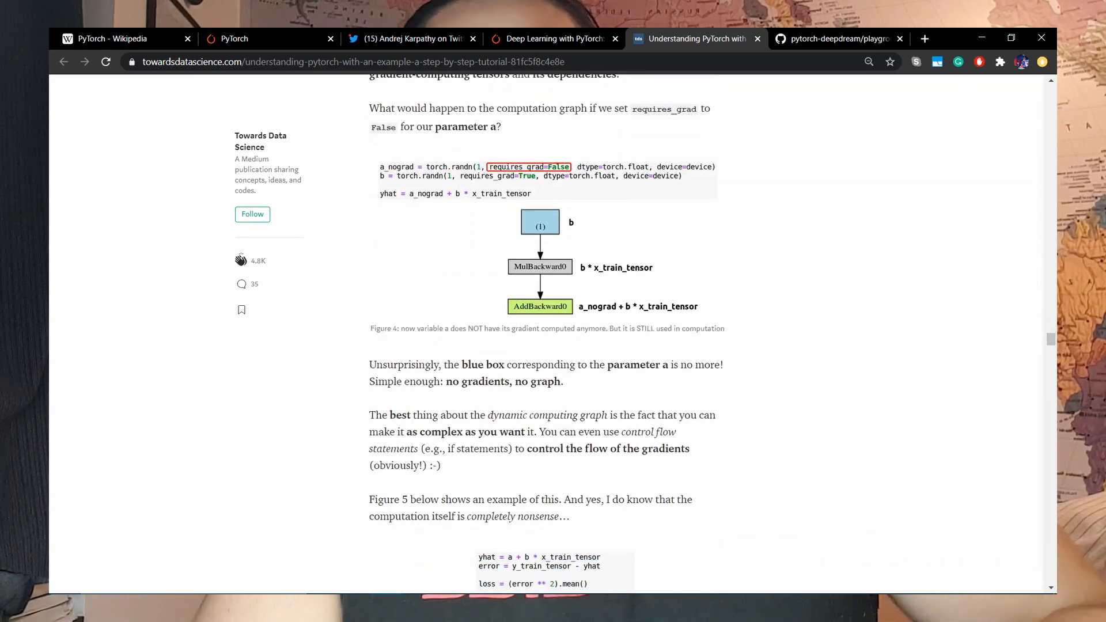
Browse a bit further on the repository page, then scroll back up to the file list
click(836, 40)
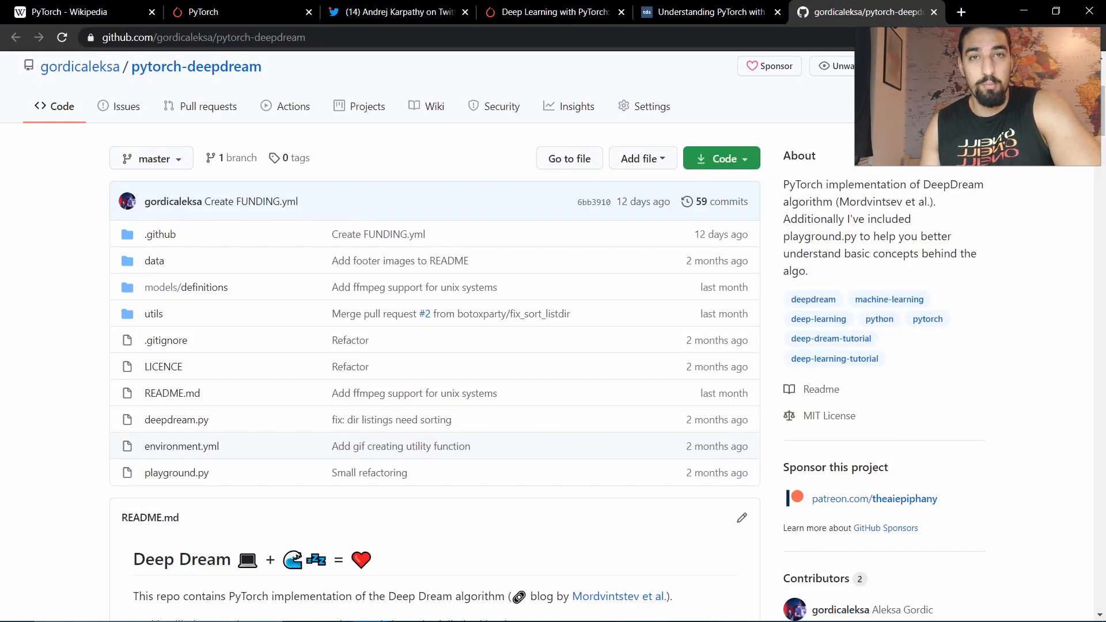
scroll(down, 3)
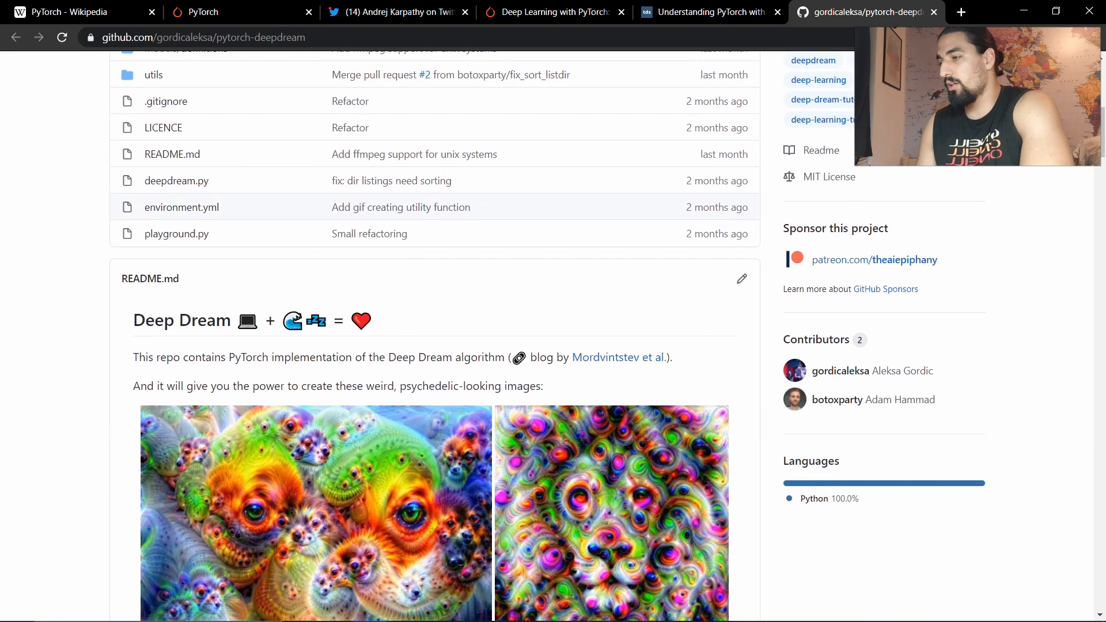
scroll(down, 3)
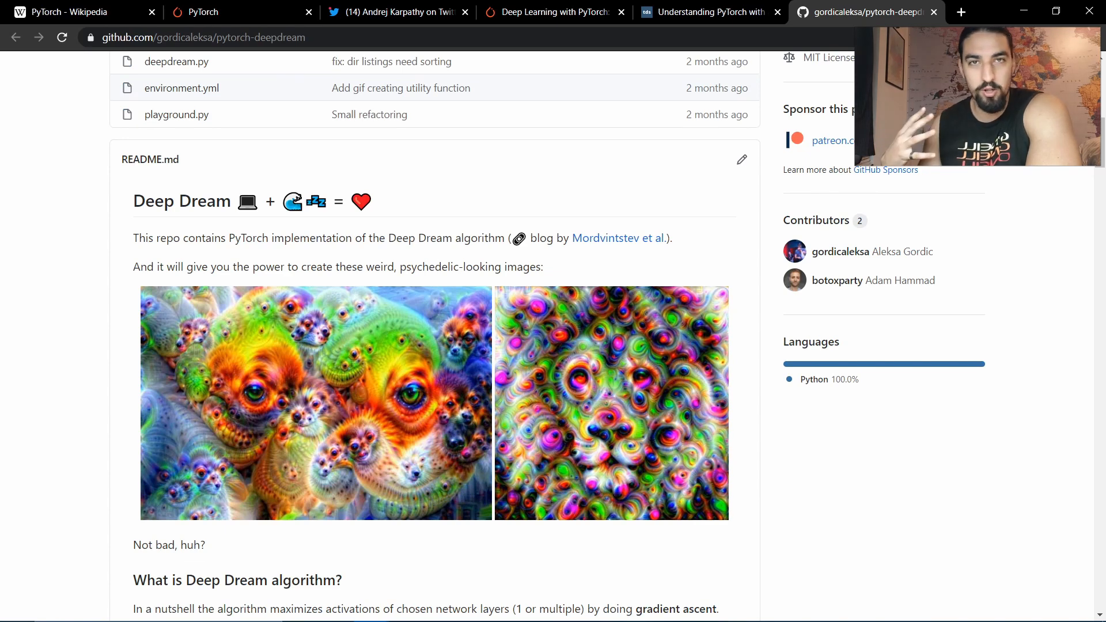
scroll(up, 3)
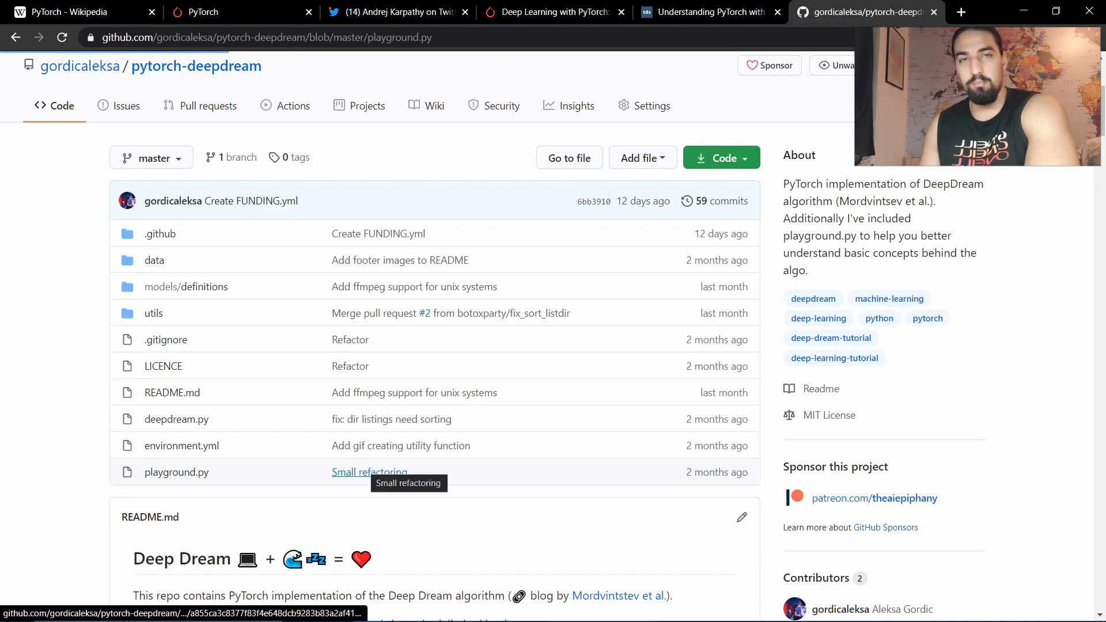
View playground.py, scrolling past understand_pytorch_gradients to the deep_dream_simple function
click(176, 472)
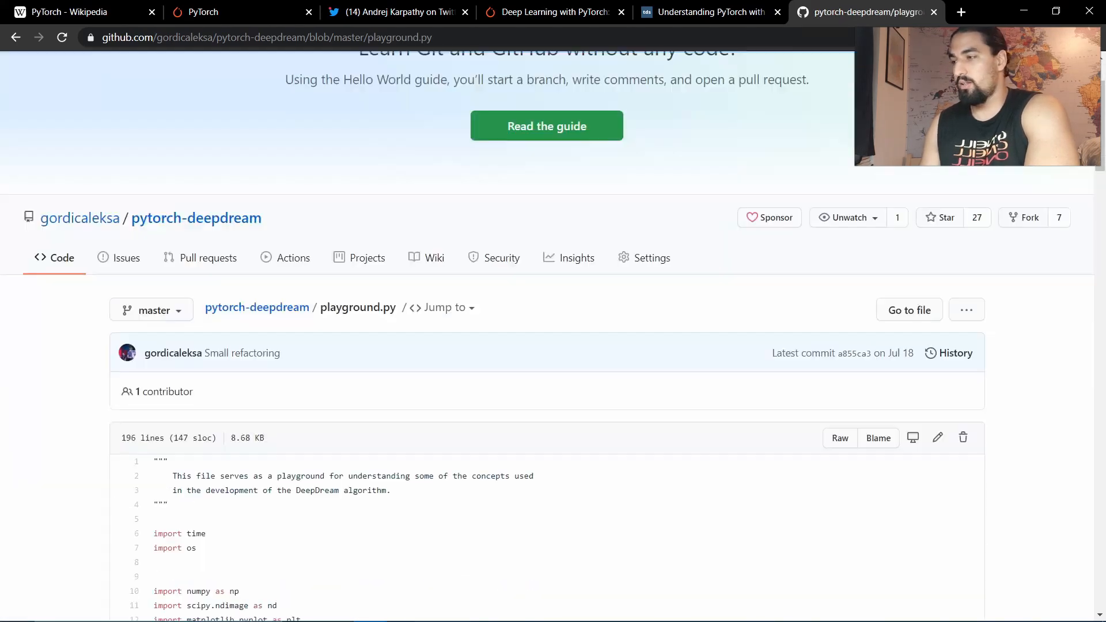
scroll(down, 3)
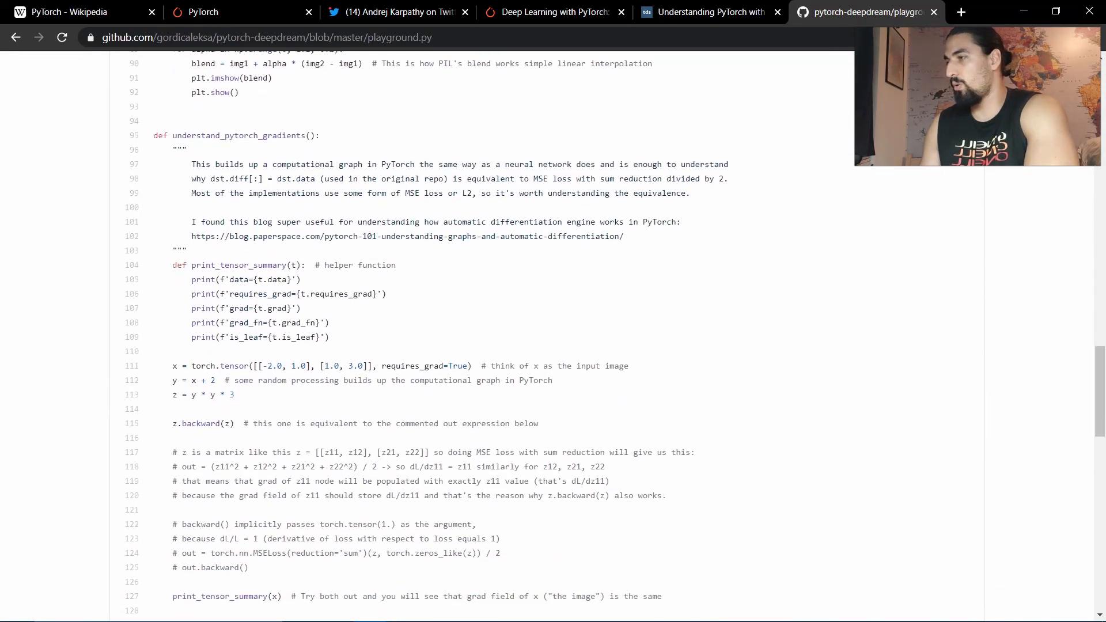
scroll(down, 3)
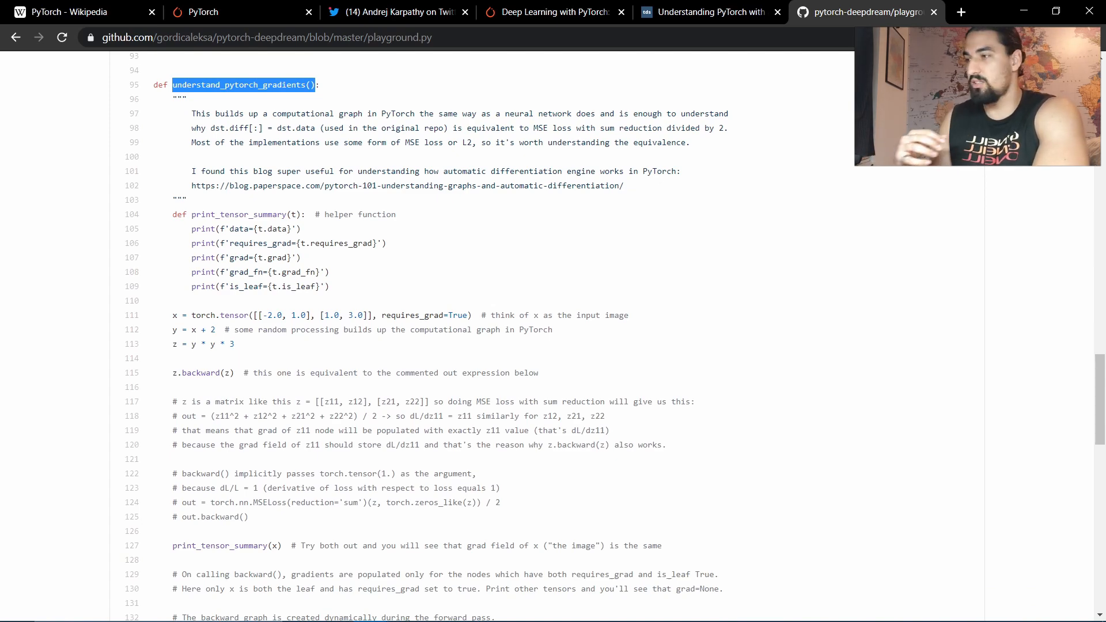
scroll(down, 3)
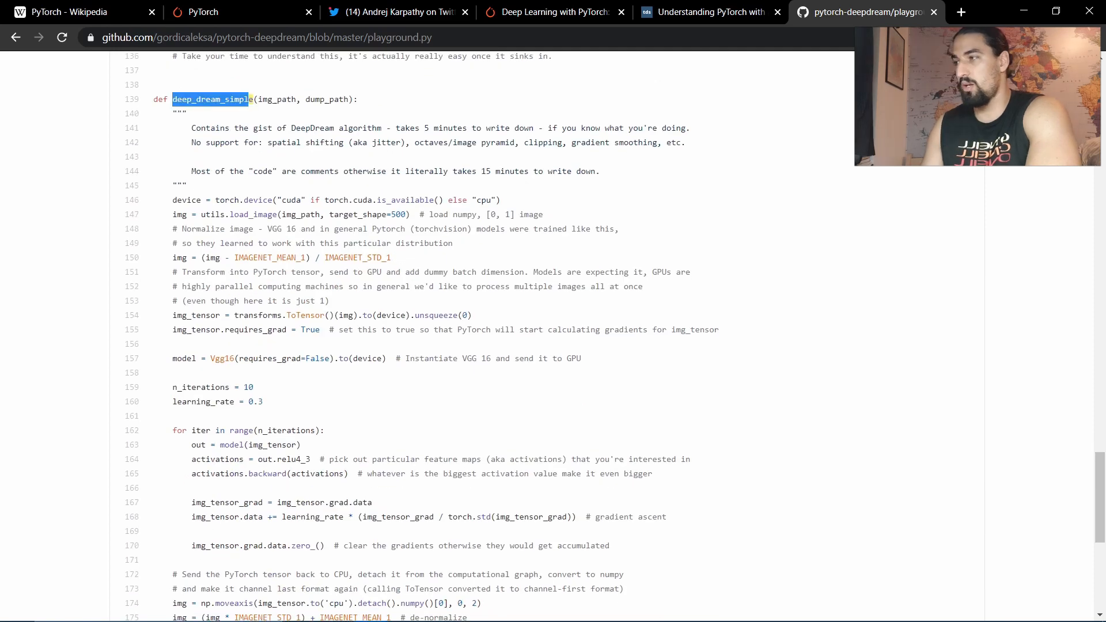